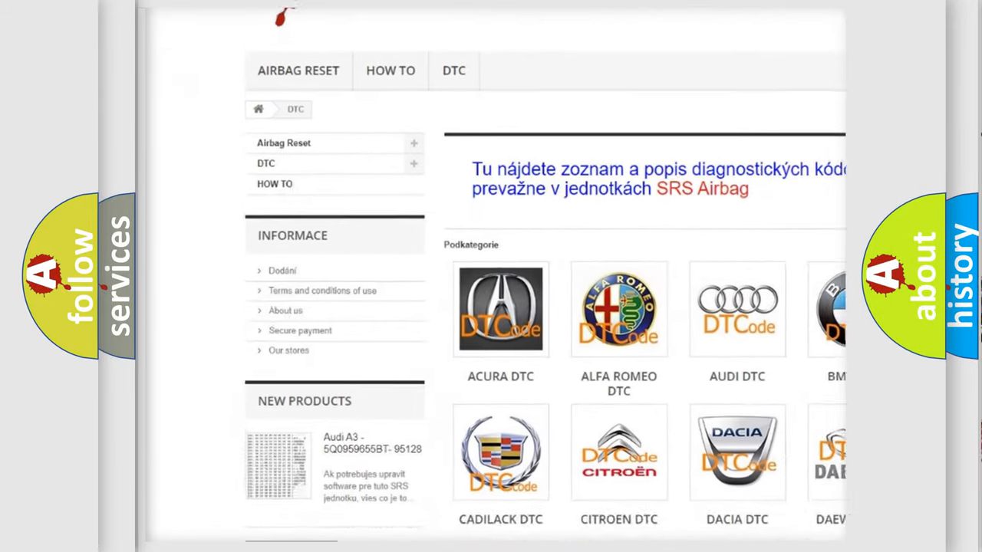
scroll("down", 3)
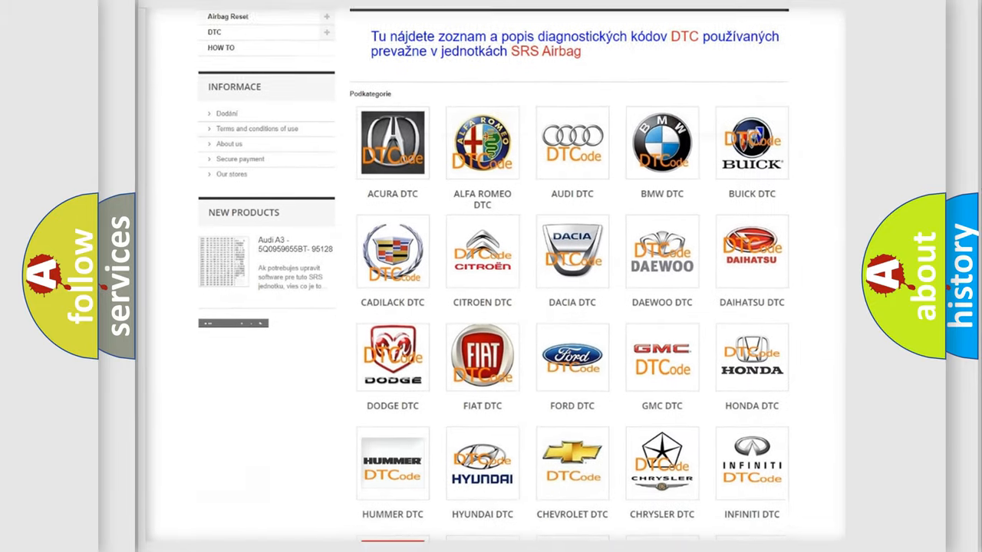
scroll("down", 3)
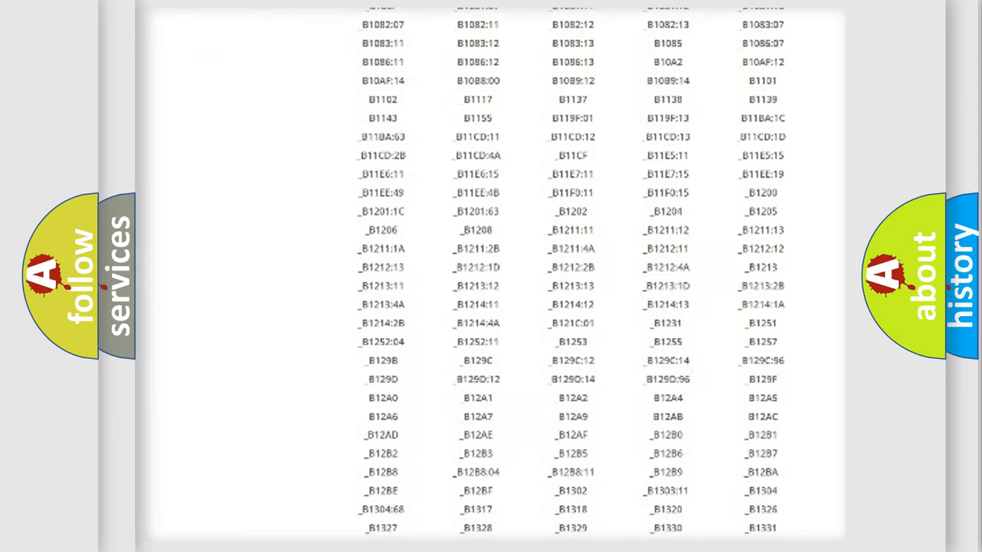
scroll("down", 3)
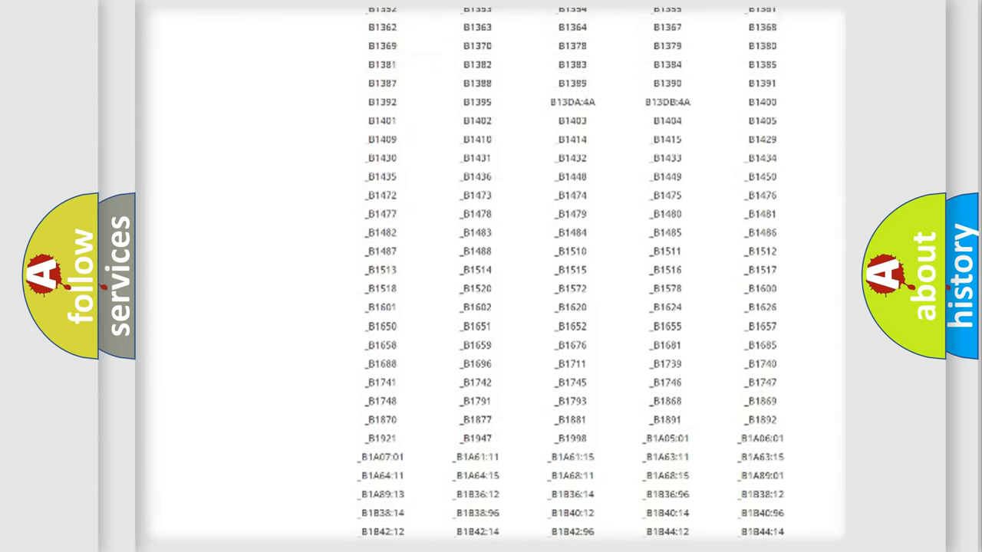